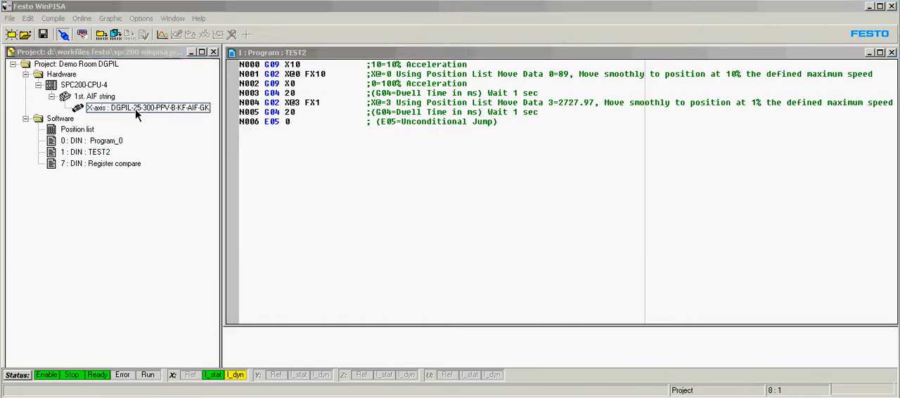
Open and close the X-axis parameter set unchanged, then reopen the Online functions menu.
{"action": "double_click", "coordinate": [148, 107]}
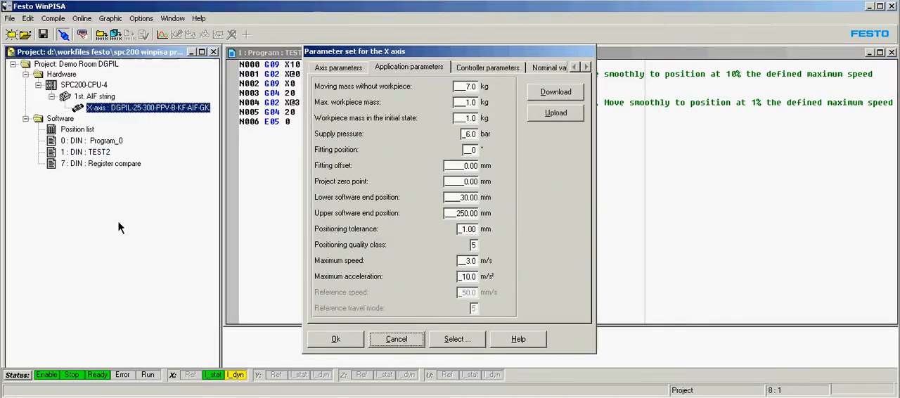
{"action": "left_click", "coordinate": [396, 339]}
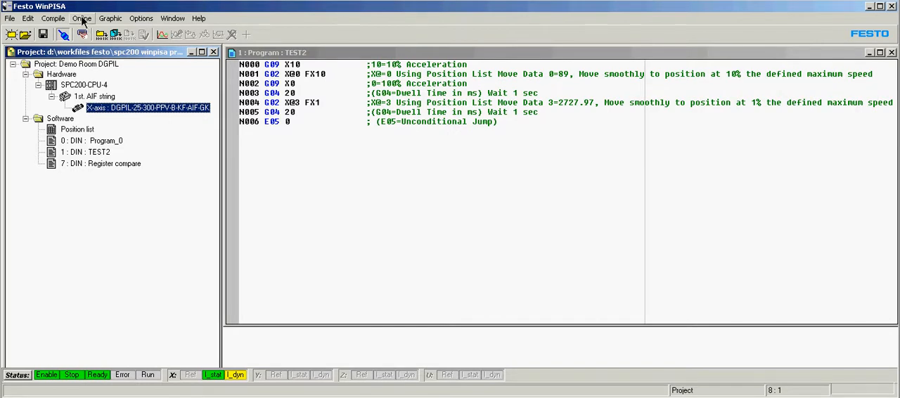
{"action": "left_click", "coordinate": [81, 18]}
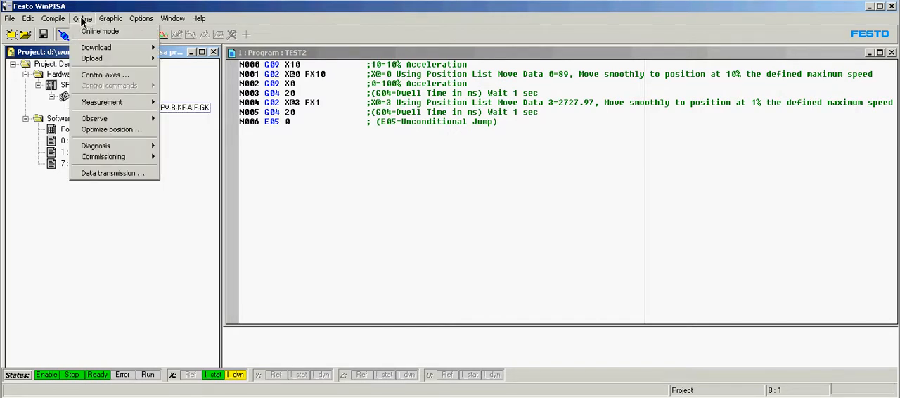
{"action": "mouse_move", "coordinate": [103, 157]}
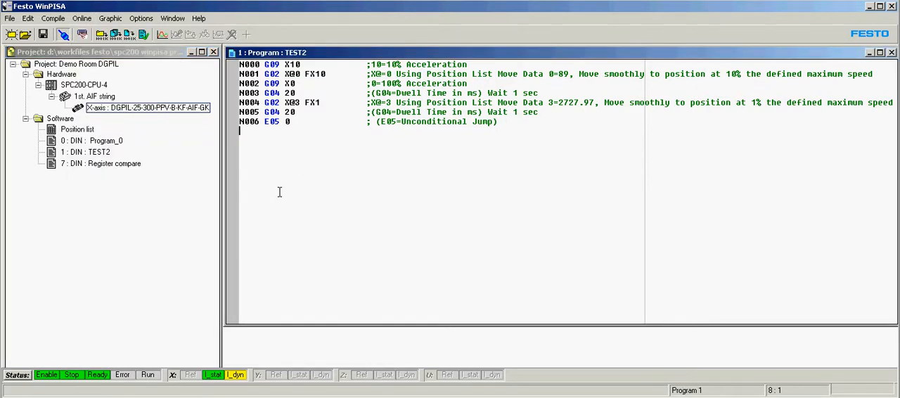
{"action": "left_click", "coordinate": [82, 19]}
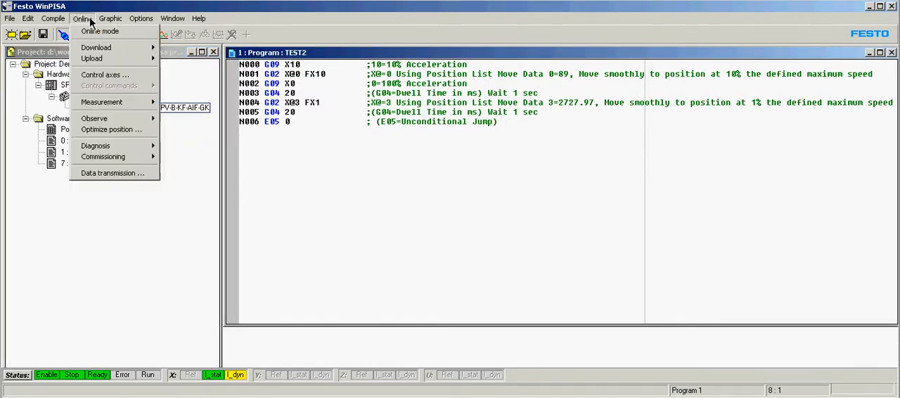
{"action": "mouse_move", "coordinate": [94, 118]}
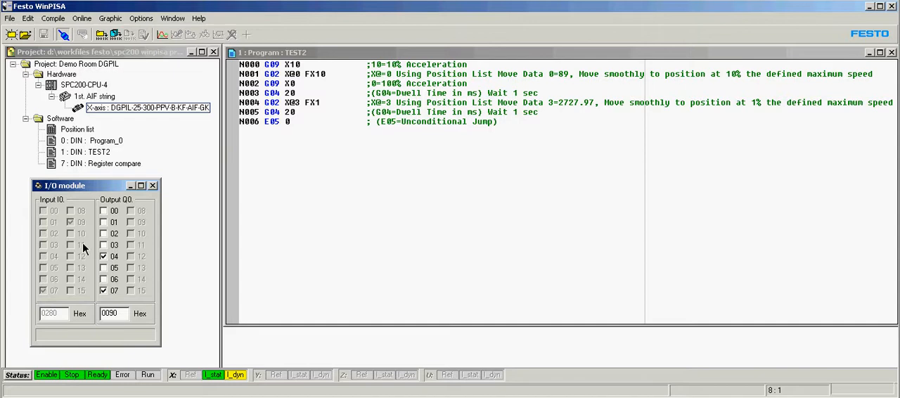
{"action": "mouse_move", "coordinate": [83, 234]}
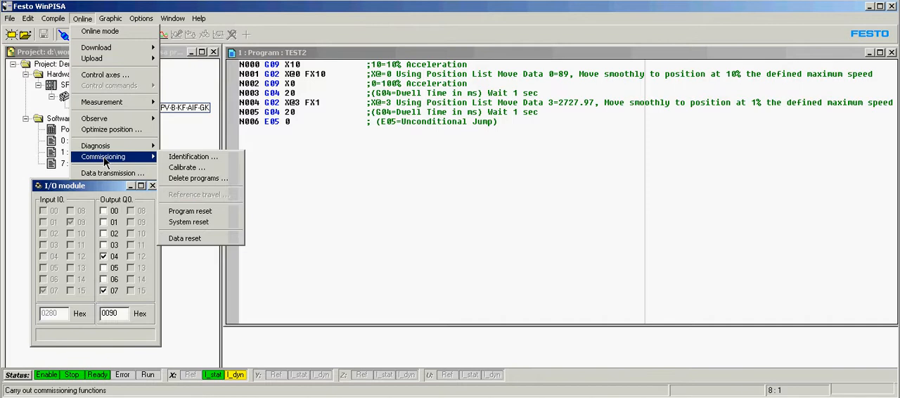
{"action": "mouse_move", "coordinate": [158, 162]}
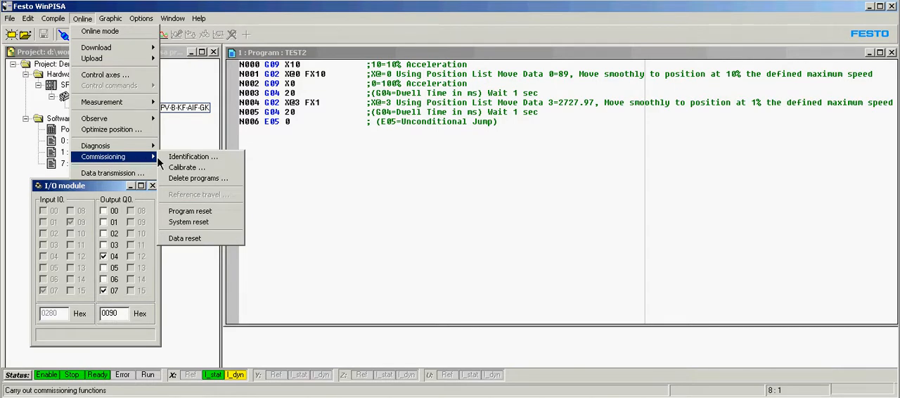
Start axis Identification and accept the automatic-axis-movement warning with Continue.
{"action": "left_click", "coordinate": [192, 156]}
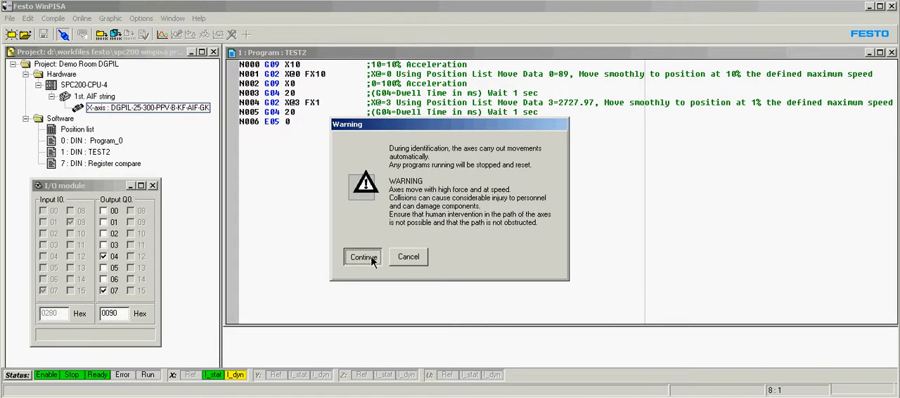
{"action": "left_click", "coordinate": [362, 256]}
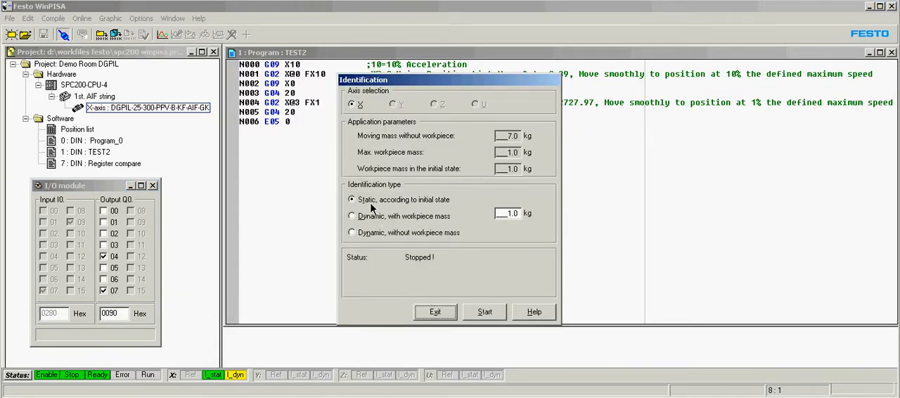
{"action": "mouse_move", "coordinate": [422, 212]}
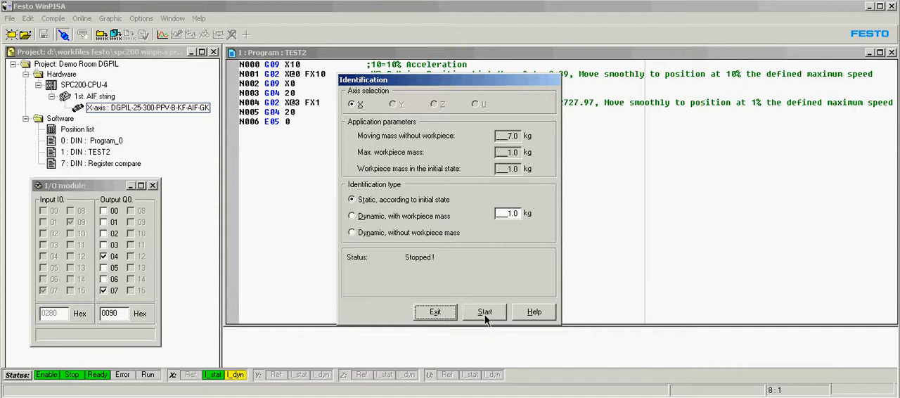
Run the static X-axis identification from the initial state until it reports success.
{"action": "left_click", "coordinate": [484, 312]}
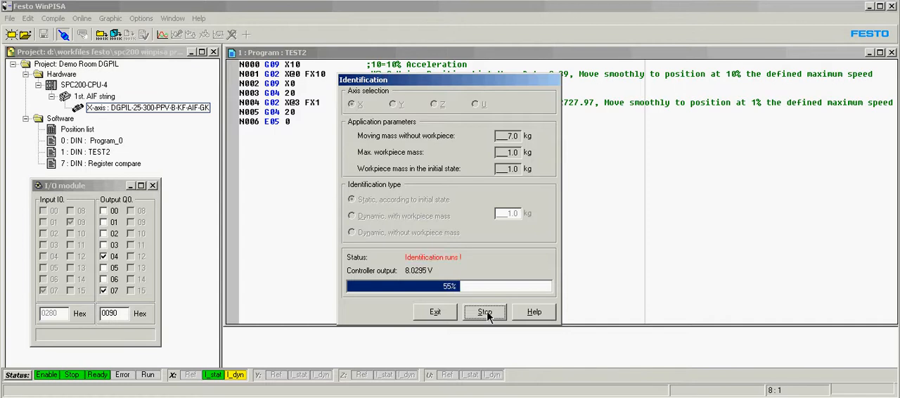
{"action": "left_click", "coordinate": [485, 312]}
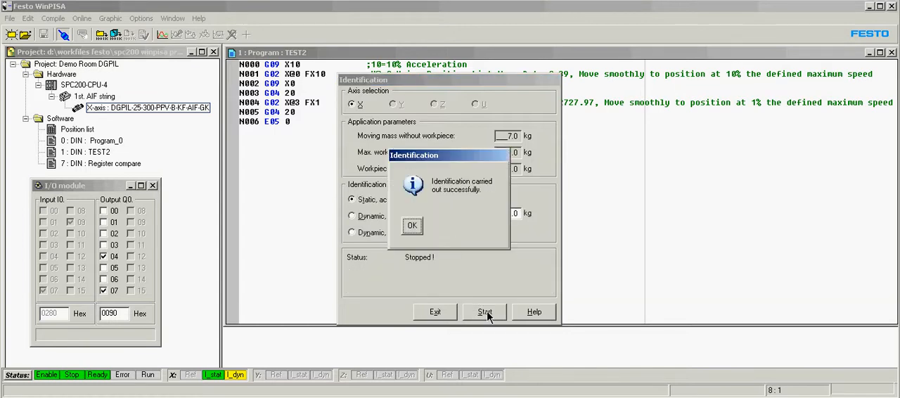
{"action": "mouse_move", "coordinate": [414, 227]}
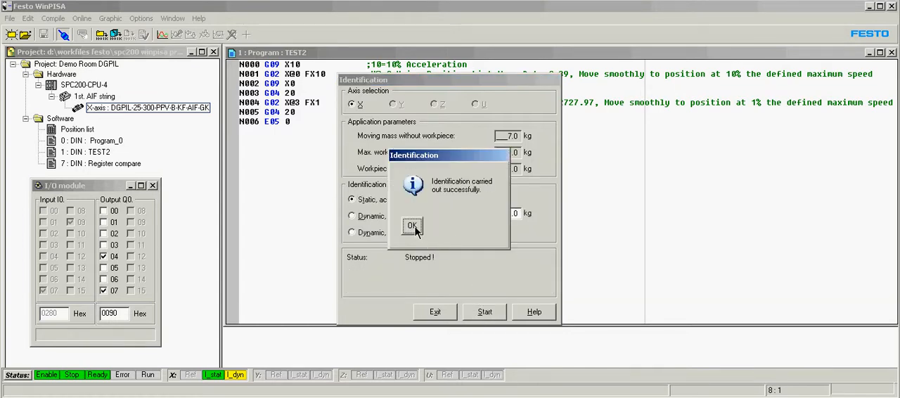
Dismiss the success message and start a dynamic identification with workpiece mass, restarting once.
{"action": "left_click", "coordinate": [412, 225]}
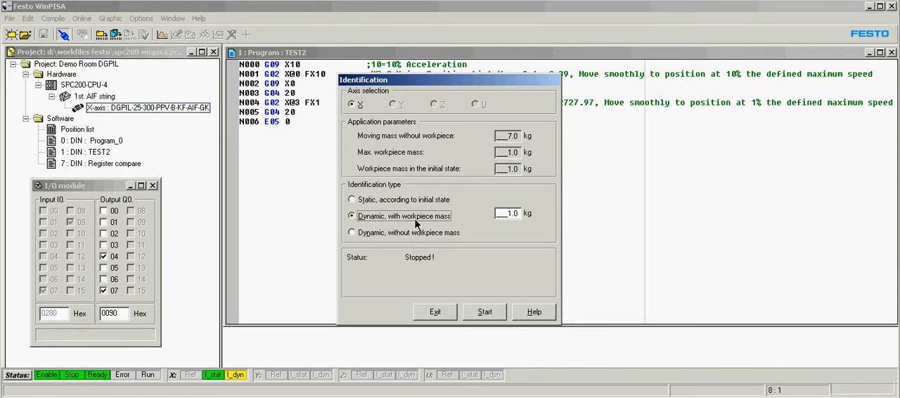
{"action": "left_click", "coordinate": [508, 213]}
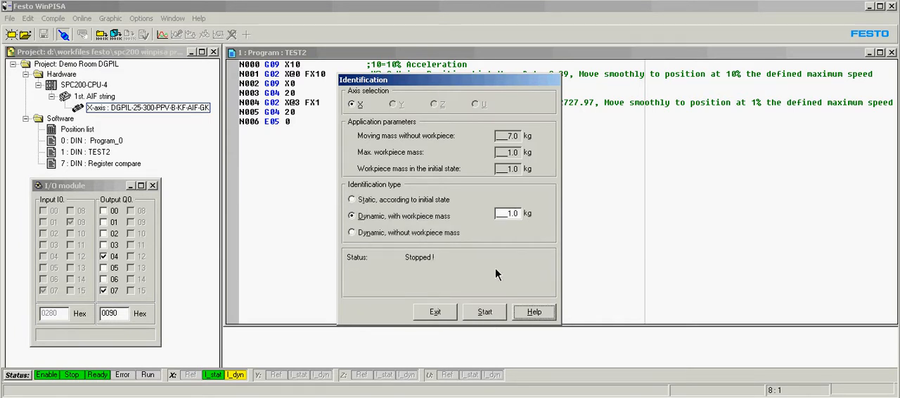
{"action": "mouse_move", "coordinate": [458, 284]}
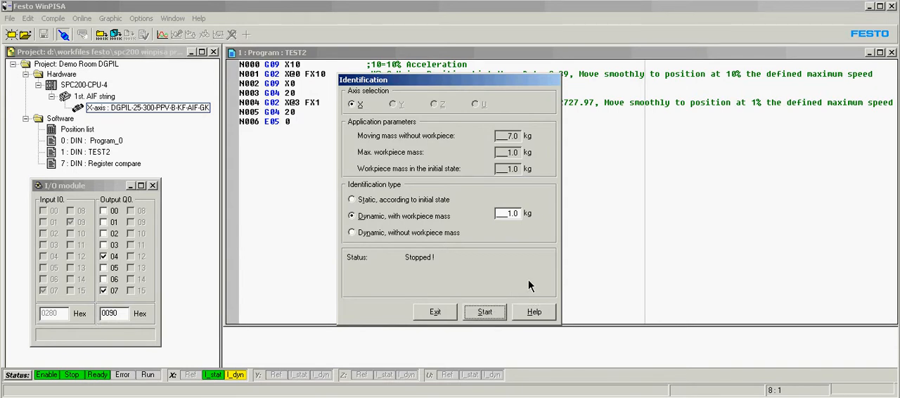
{"action": "left_click", "coordinate": [485, 312]}
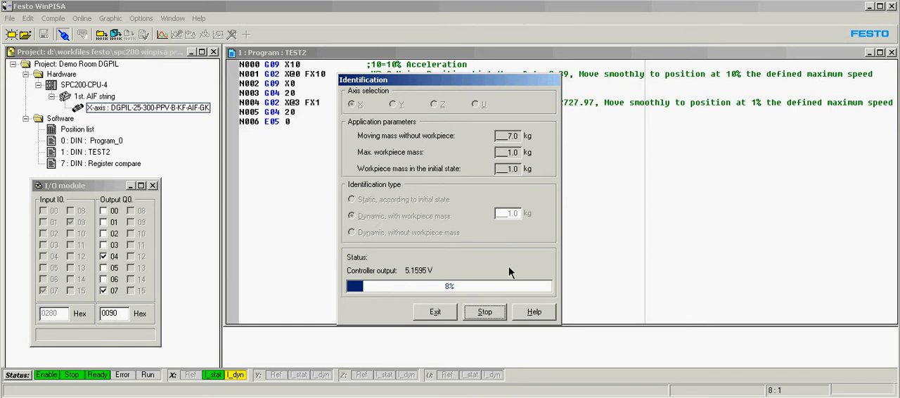
{"action": "left_click", "coordinate": [484, 311]}
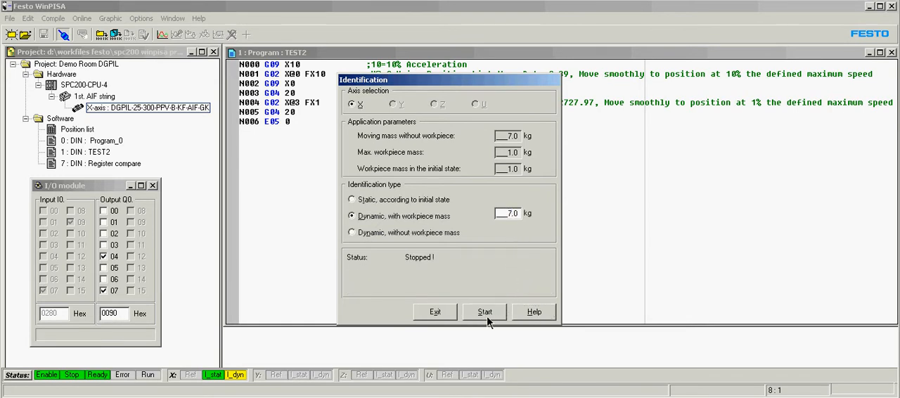
{"action": "left_click", "coordinate": [485, 312]}
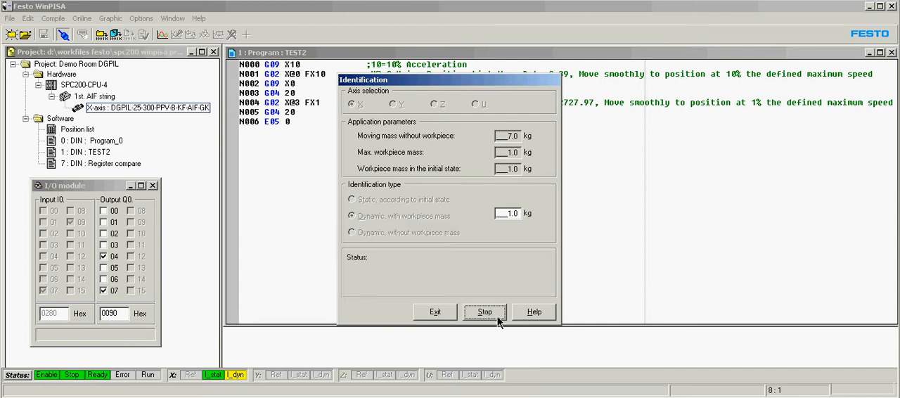
{"action": "left_click", "coordinate": [485, 311]}
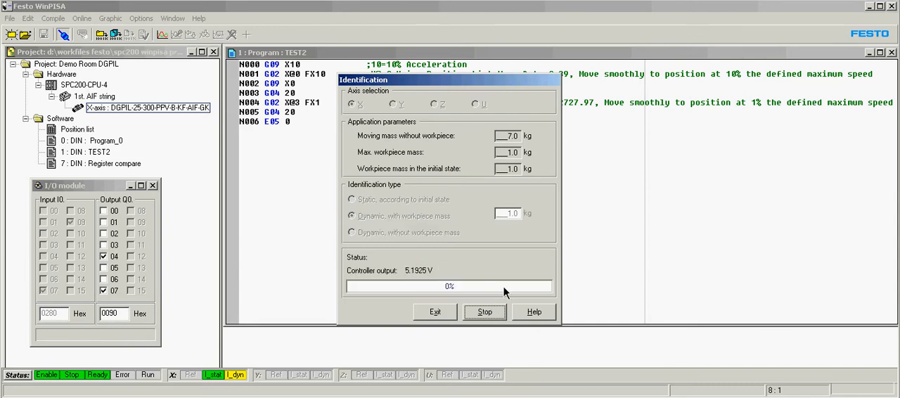